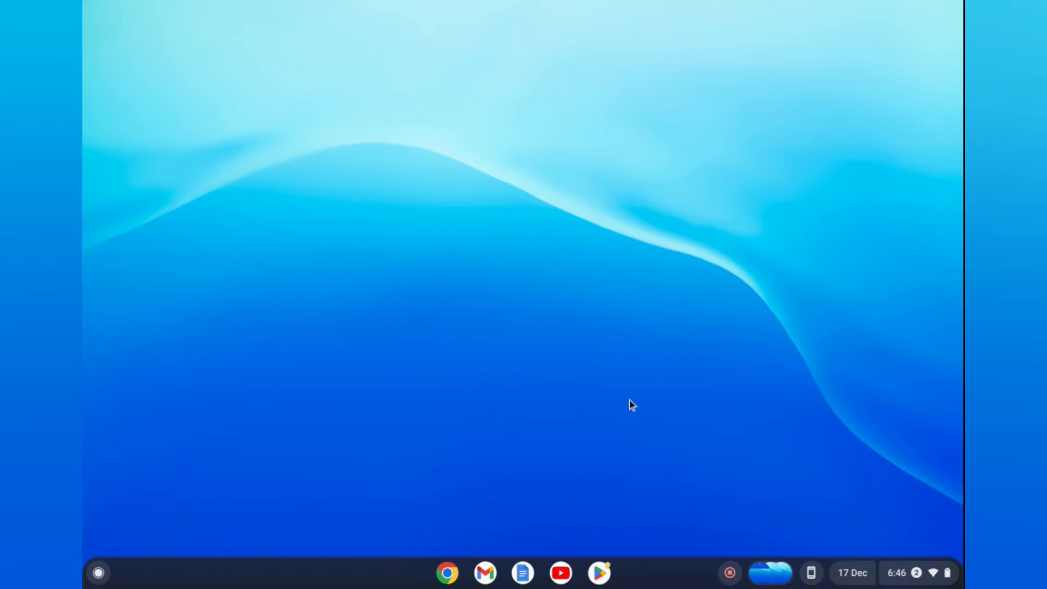
pyautogui.moveTo(901, 567)
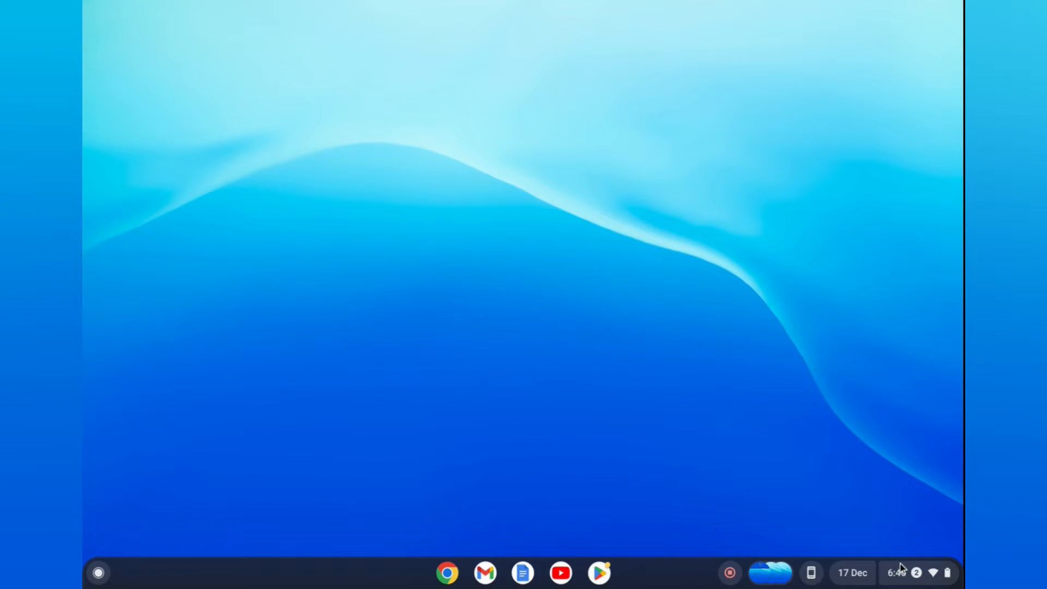
# - Bring up the Quick Settings panel from the shelf's status tray clock
pyautogui.click(898, 572)
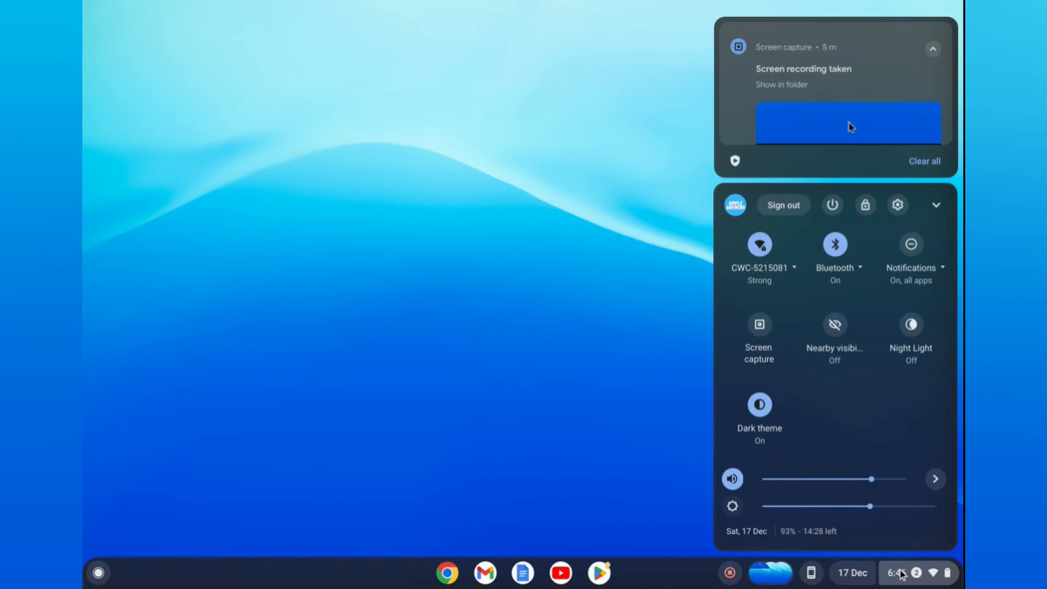
pyautogui.moveTo(906, 254)
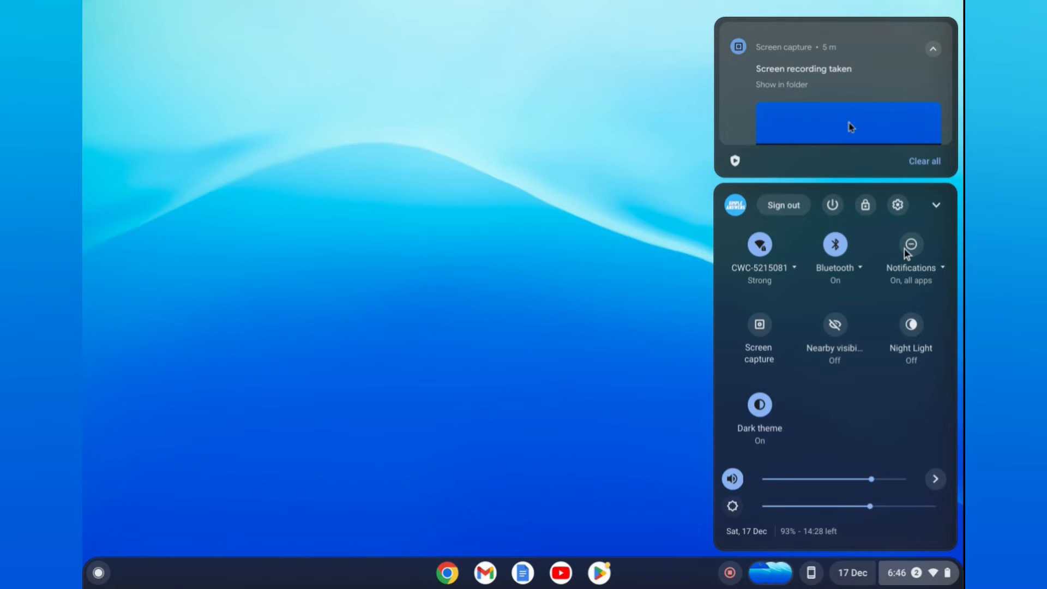
pyautogui.moveTo(897, 204)
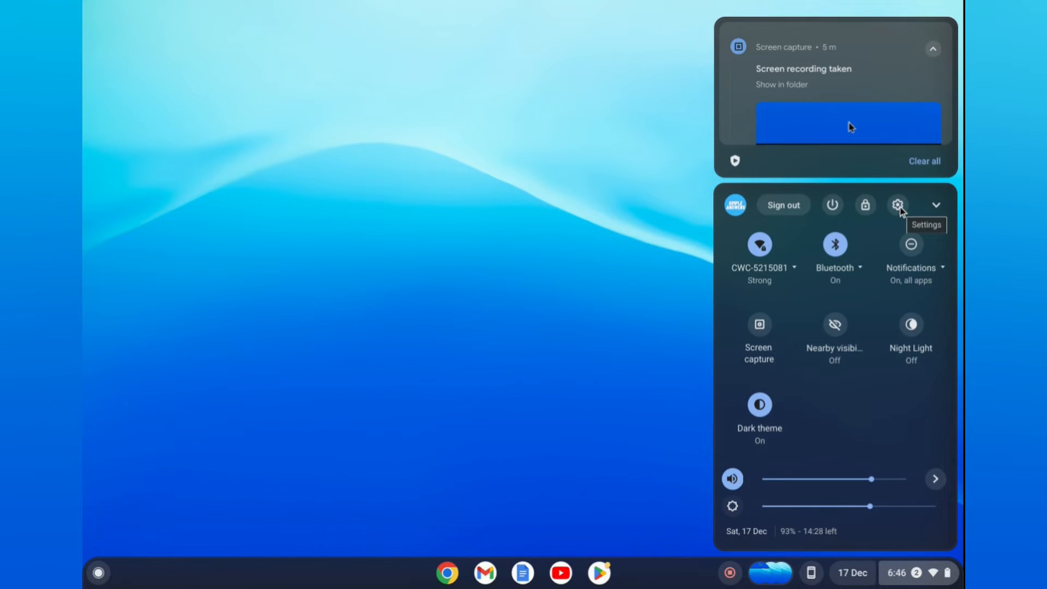
# - Launch Settings from Quick Settings and go to the Device section
pyautogui.click(897, 204)
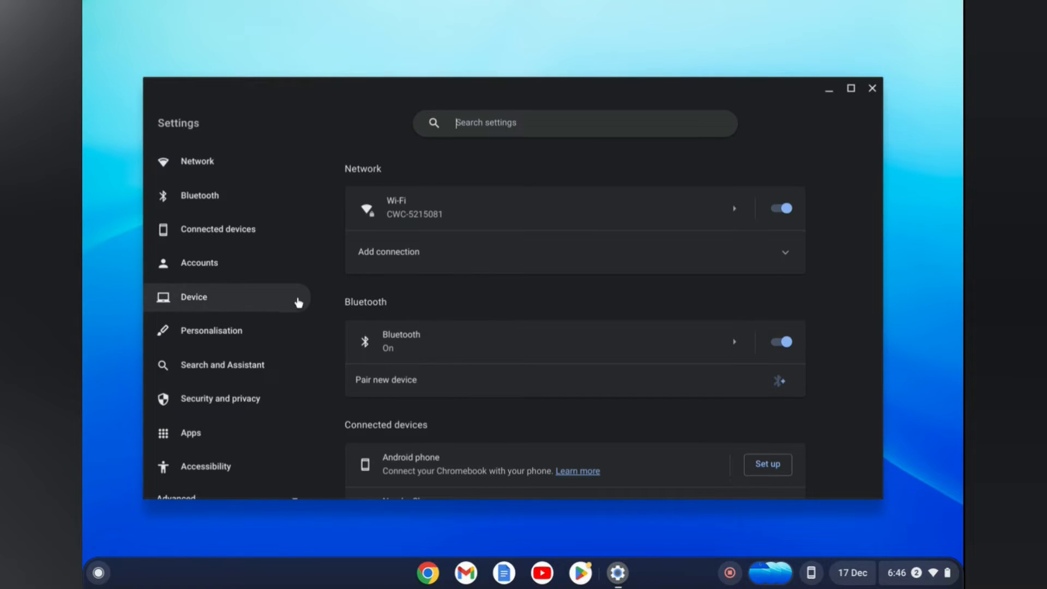
pyautogui.moveTo(230, 304)
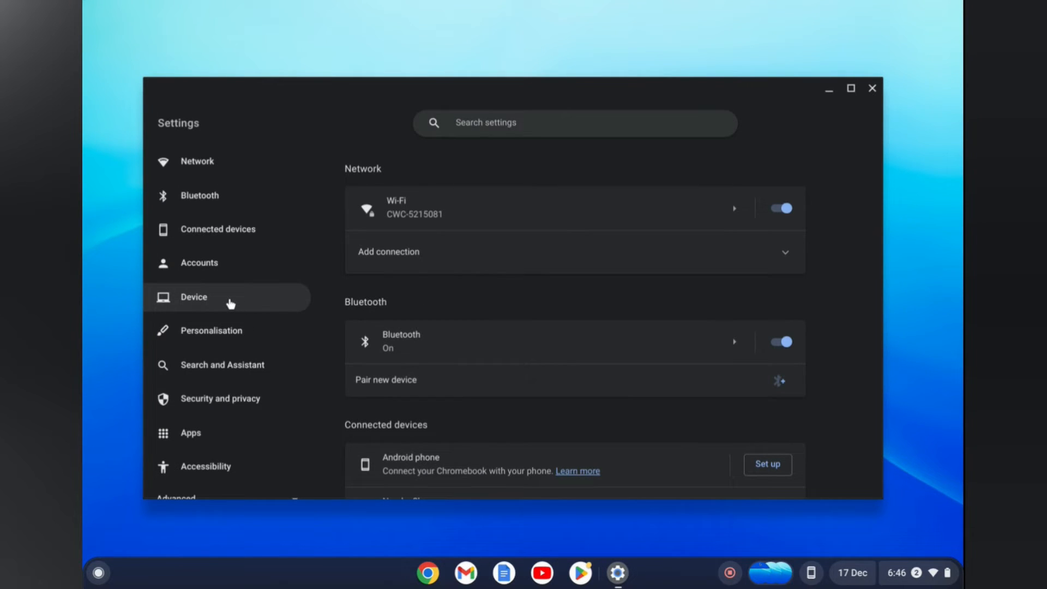
pyautogui.click(194, 297)
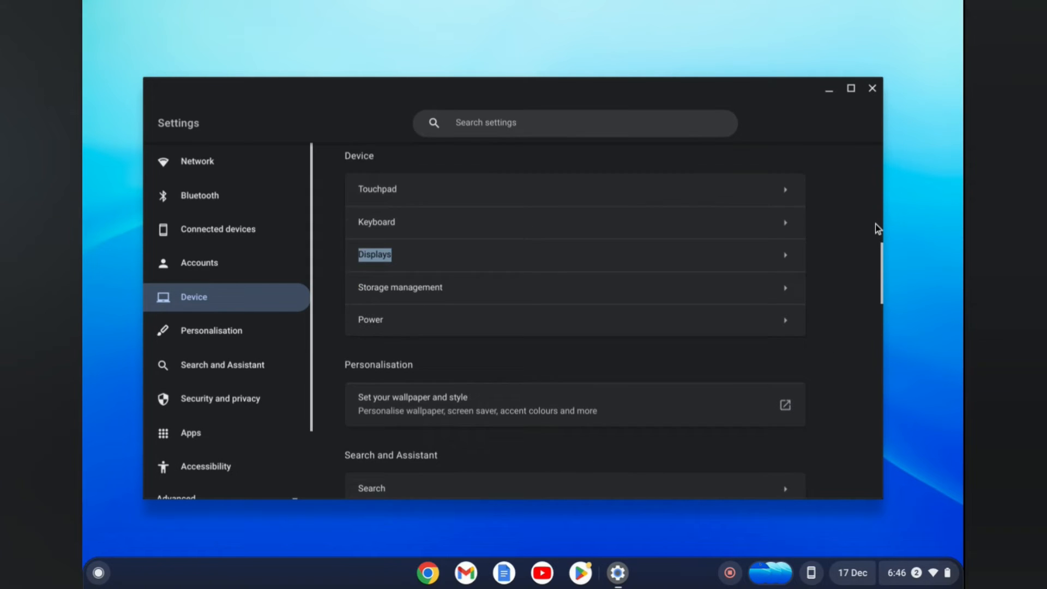
# - Reach the Accessibility section and enter the Display and magnification page
pyautogui.scroll(-3)
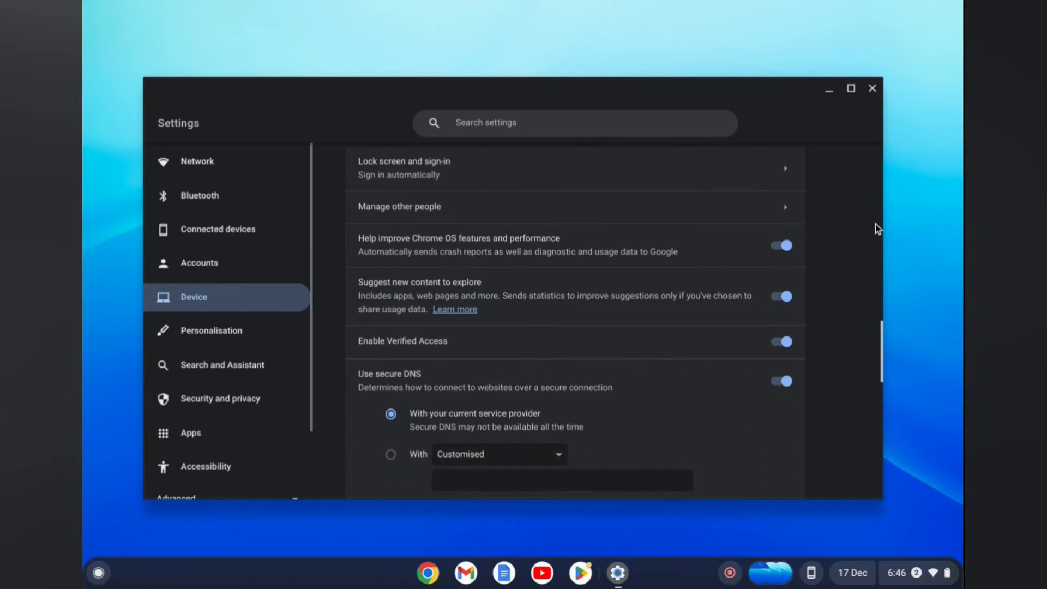
pyautogui.scroll(-3)
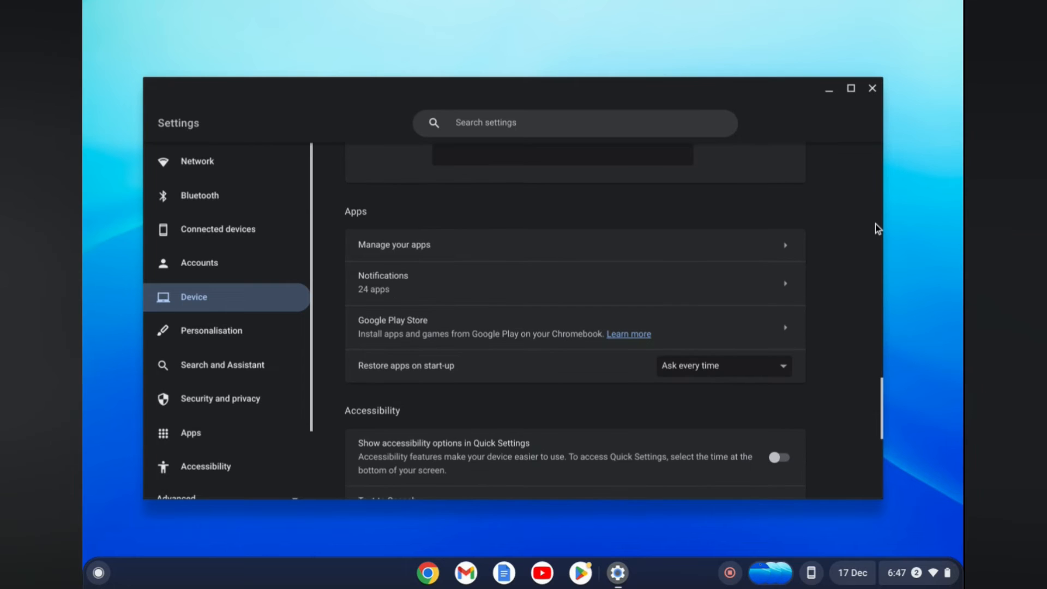
pyautogui.scroll(-3)
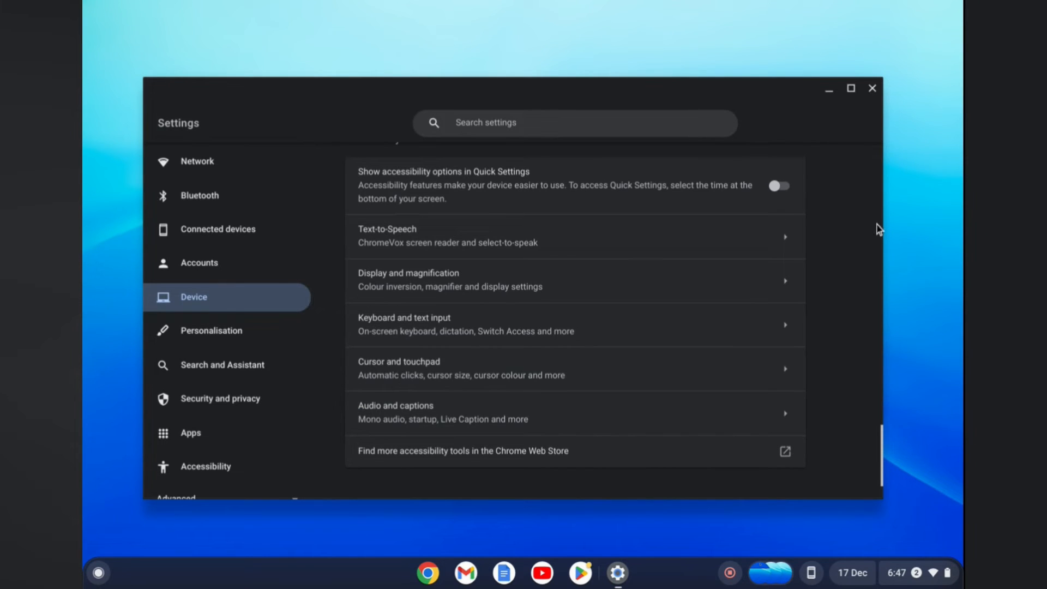
pyautogui.moveTo(528, 254)
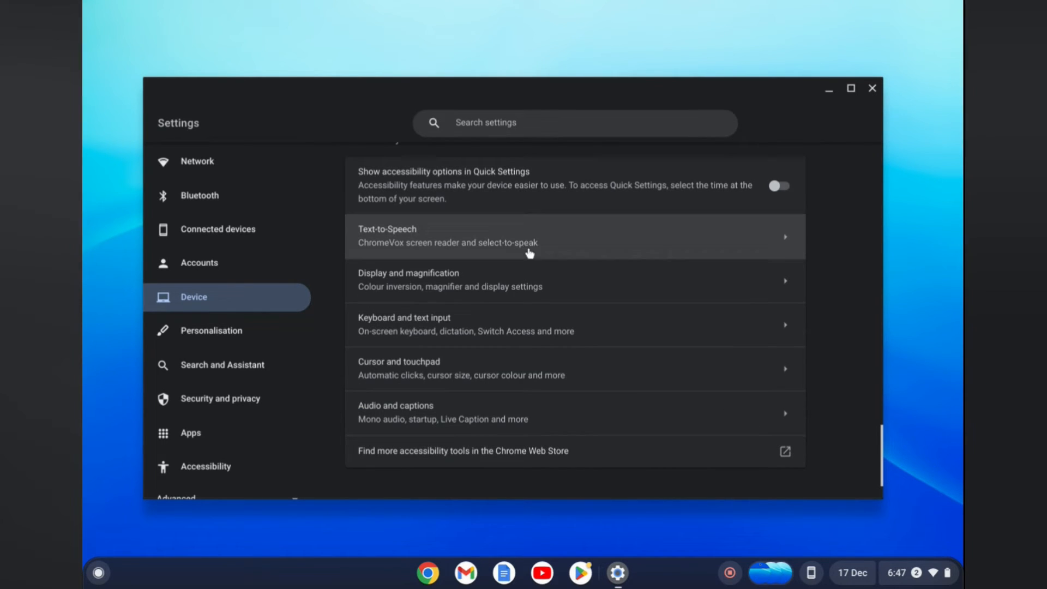
pyautogui.moveTo(485, 296)
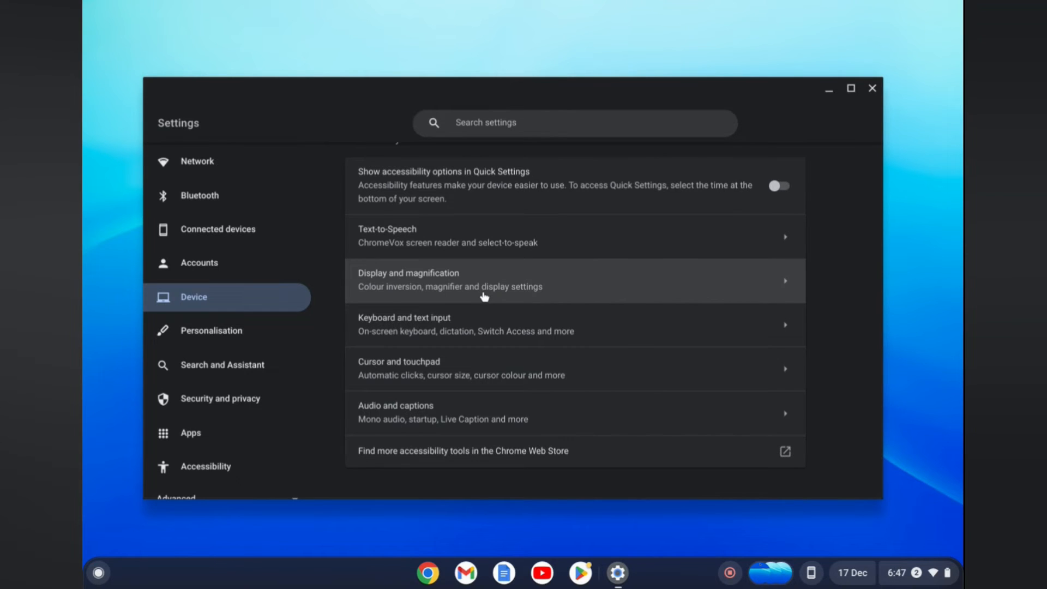
pyautogui.click(483, 279)
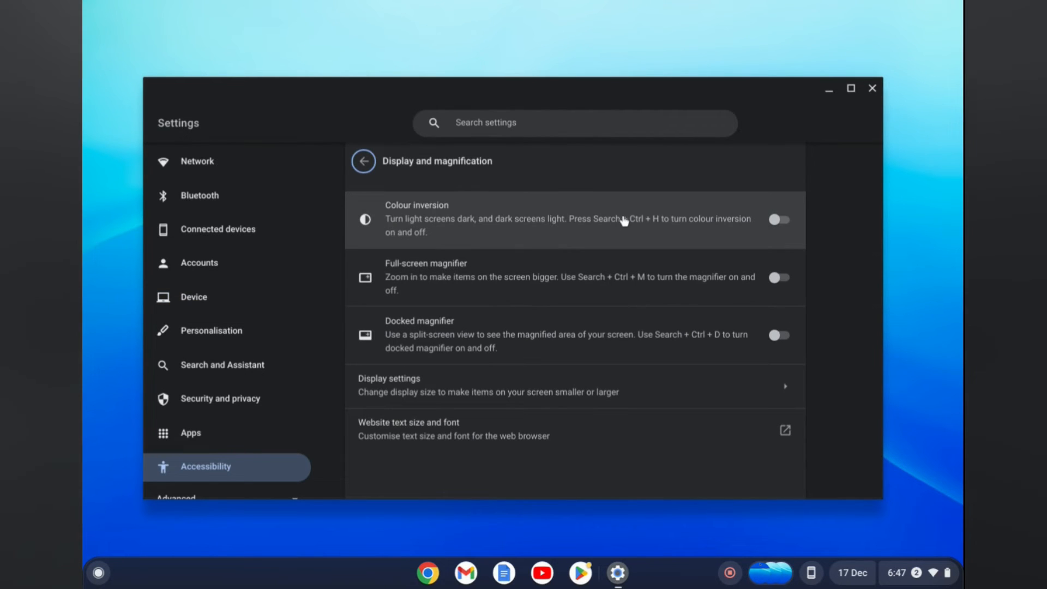
pyautogui.moveTo(455, 229)
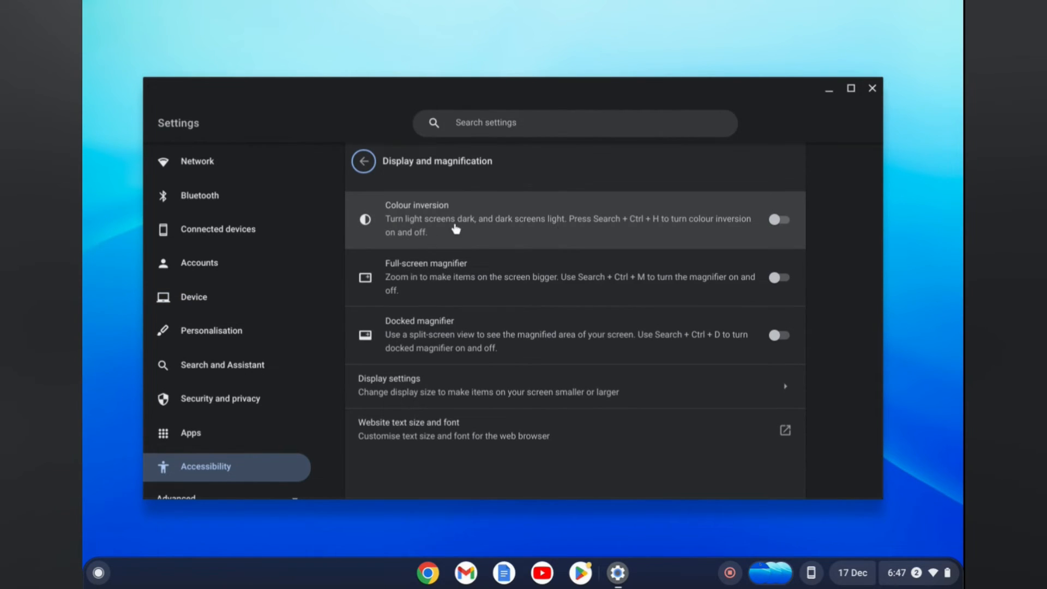
pyautogui.moveTo(776, 221)
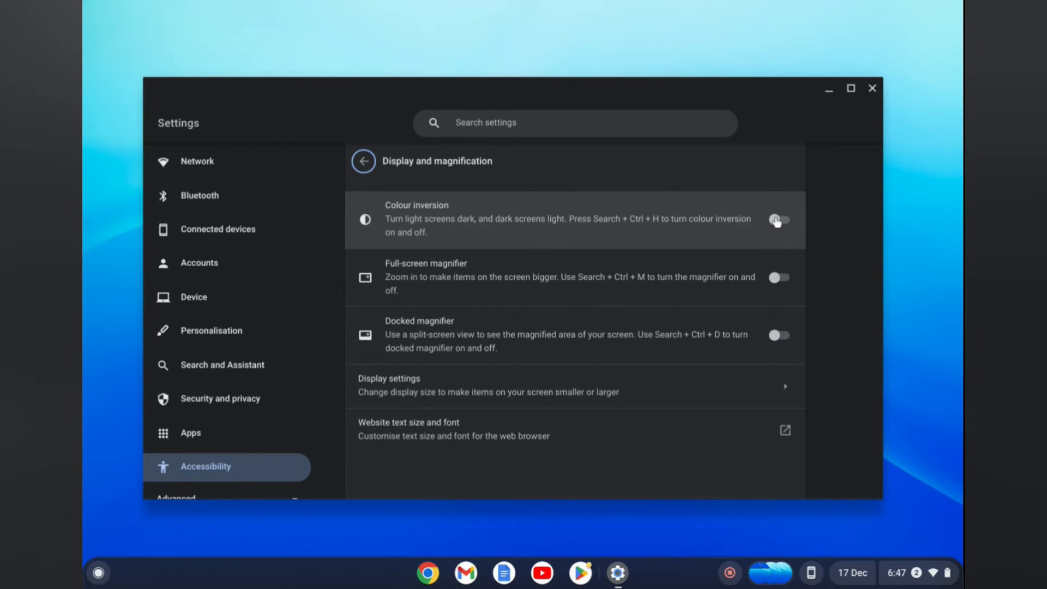
# - Switch on Colour inversion so the whole screen's colours invert
pyautogui.click(779, 219)
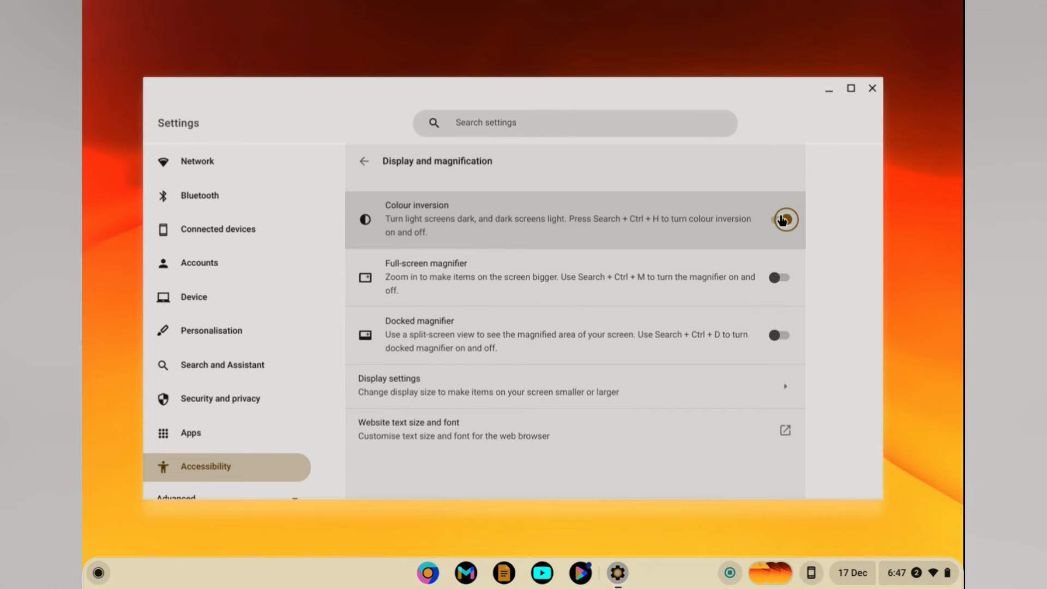